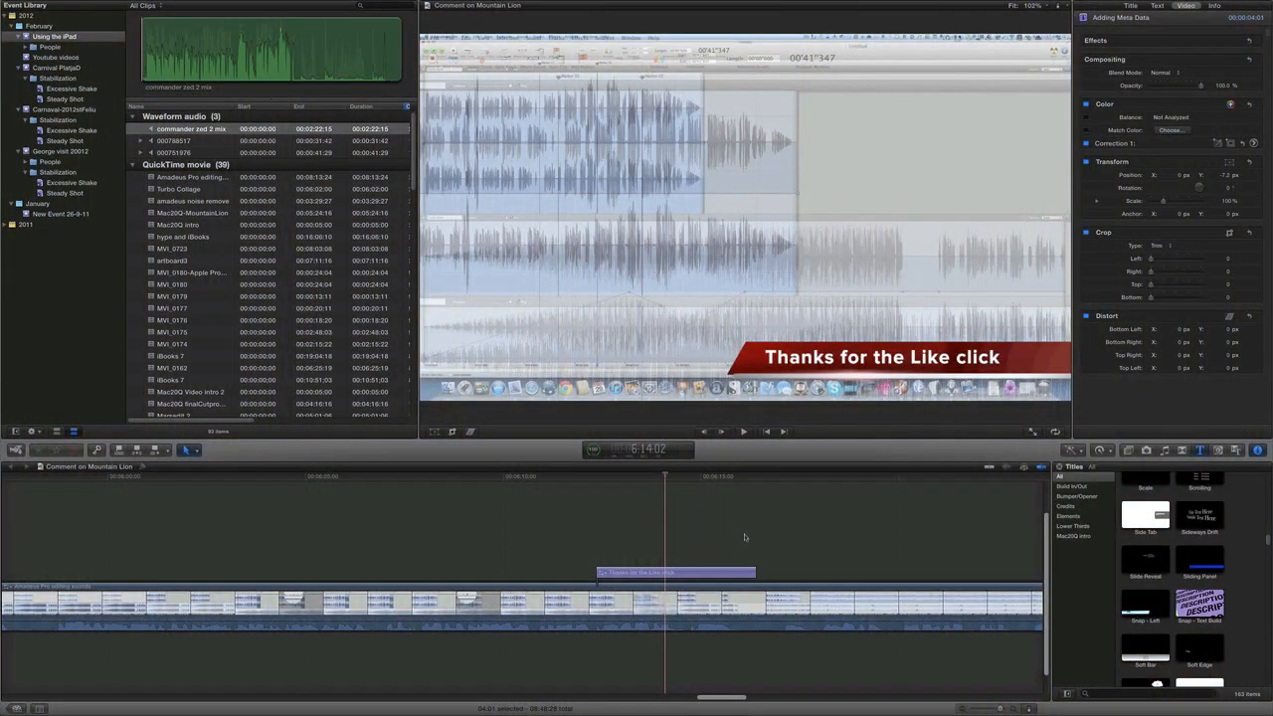
mouse_move(632, 477)
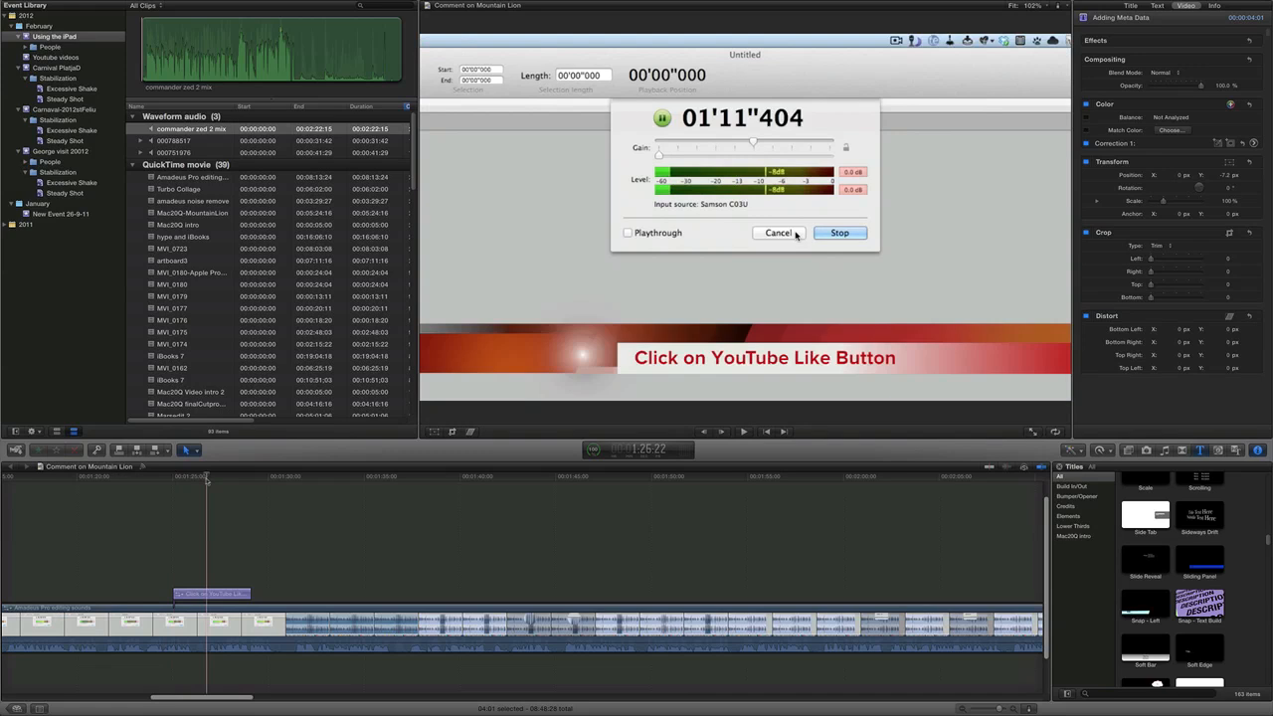
mouse_move(867, 382)
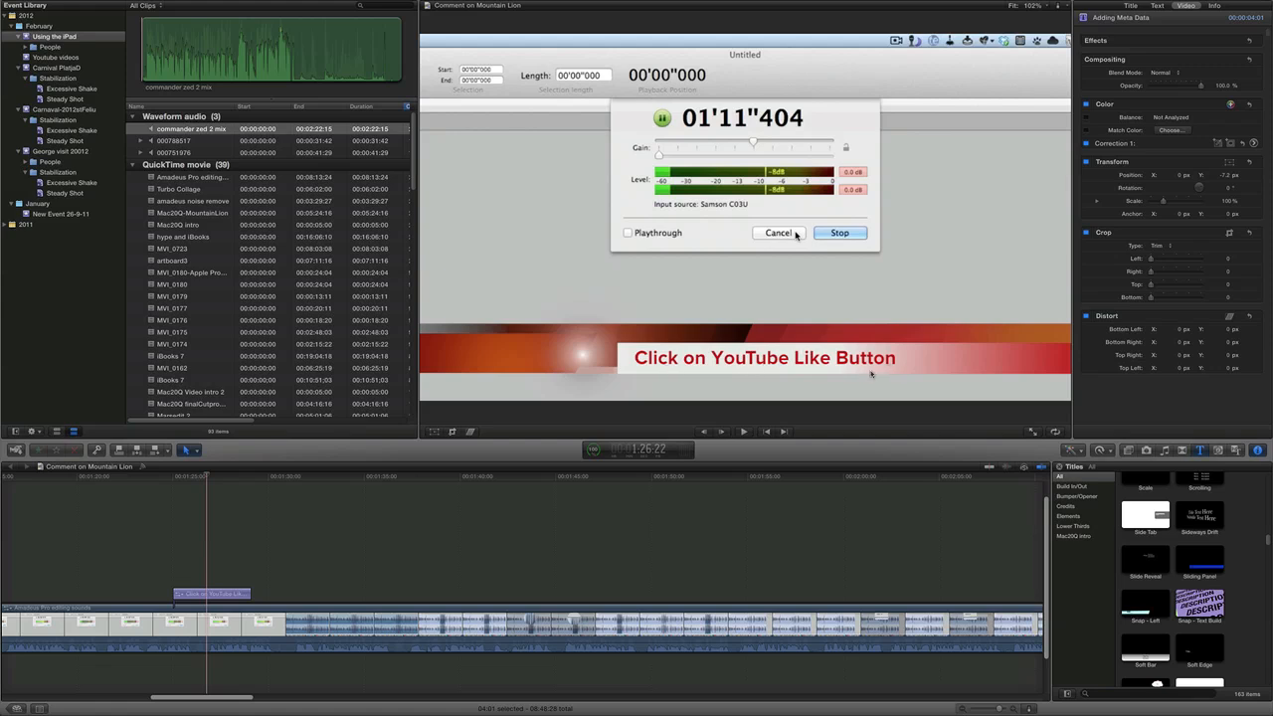
mouse_move(944, 517)
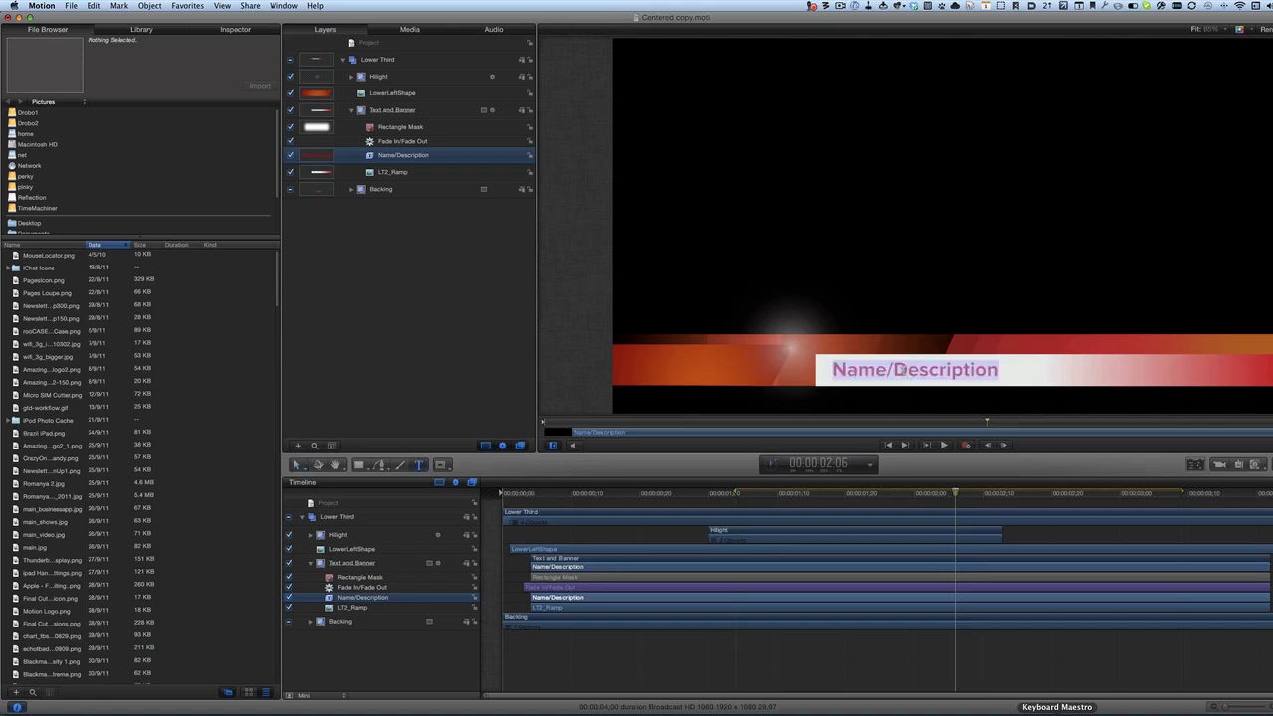
type("Please click on the YouTube Like Button")
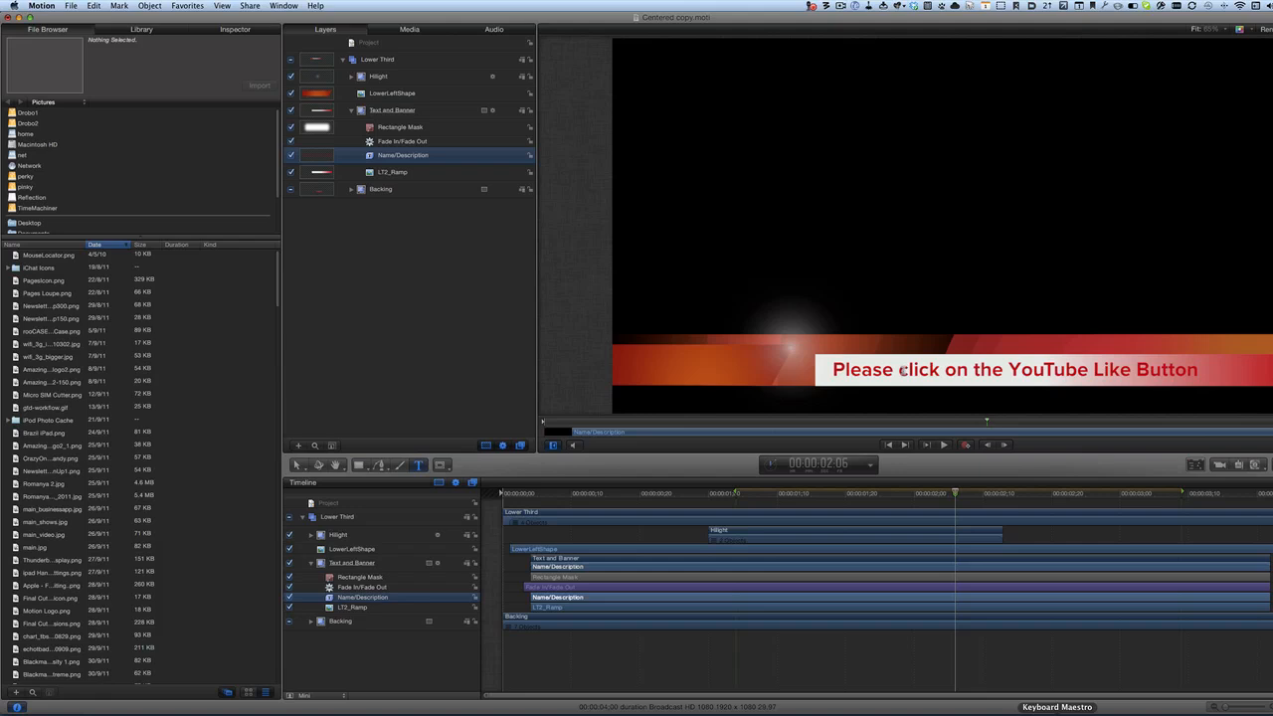
mouse_move(875, 342)
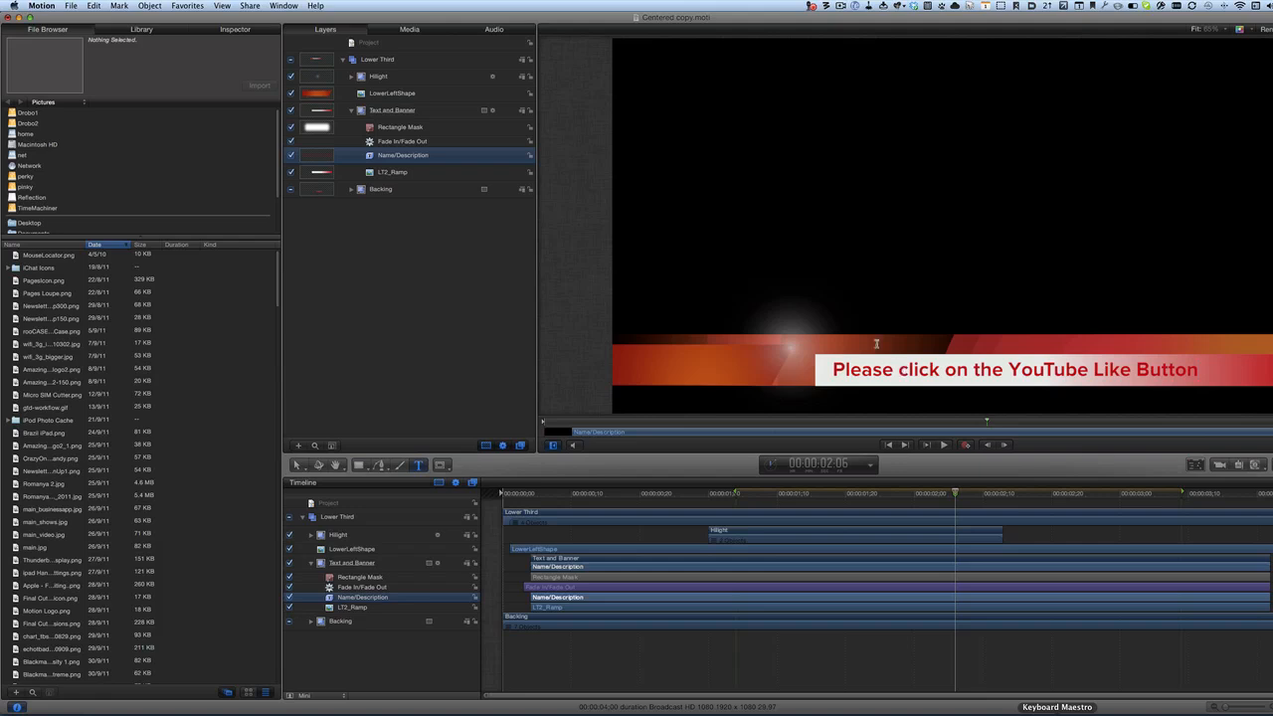
mouse_move(724, 294)
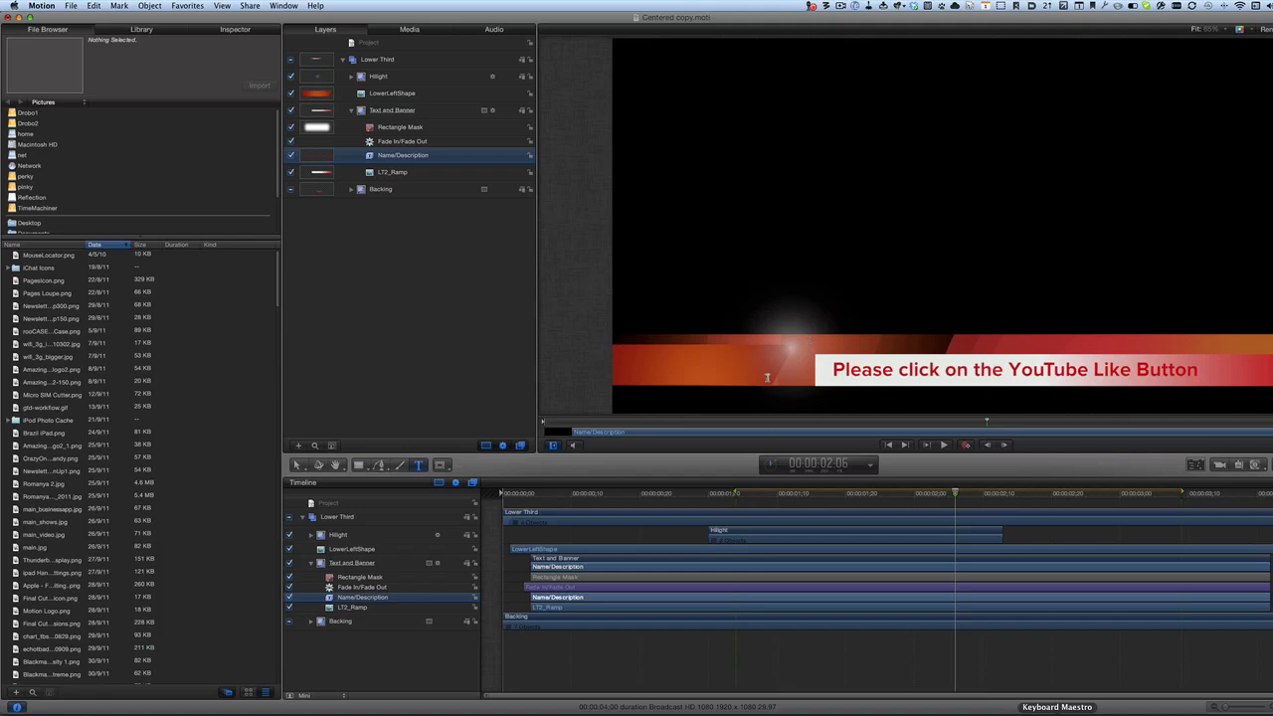
mouse_move(747, 402)
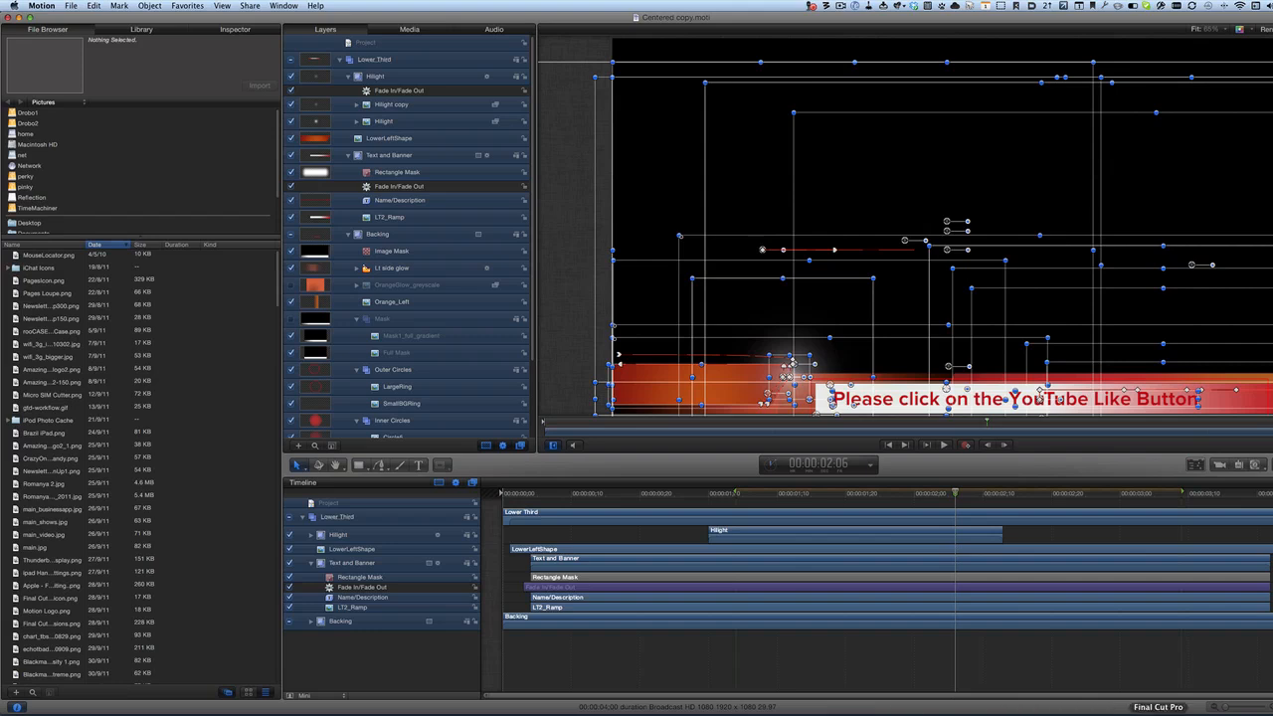
mouse_move(867, 657)
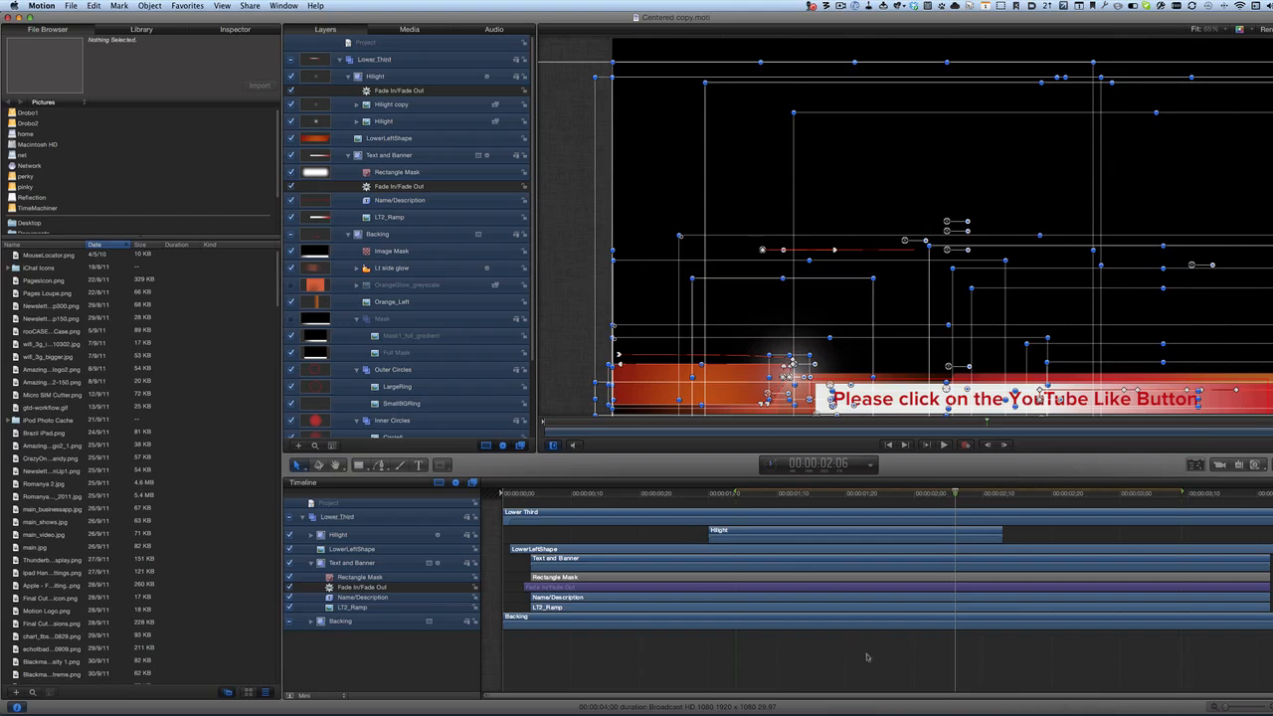